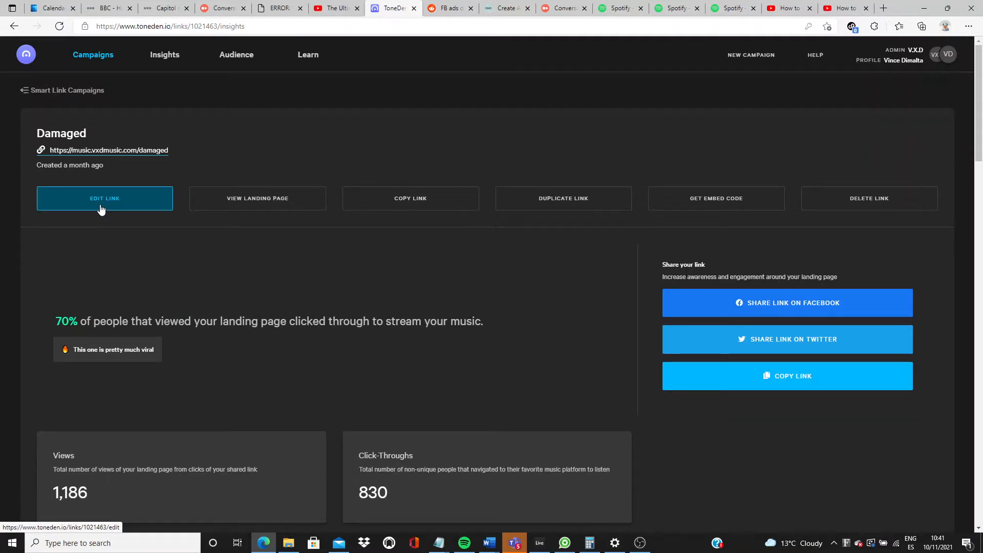
Step: Open the Damaged fanlink in the editor from its campaign insights page
left_click(104, 198)
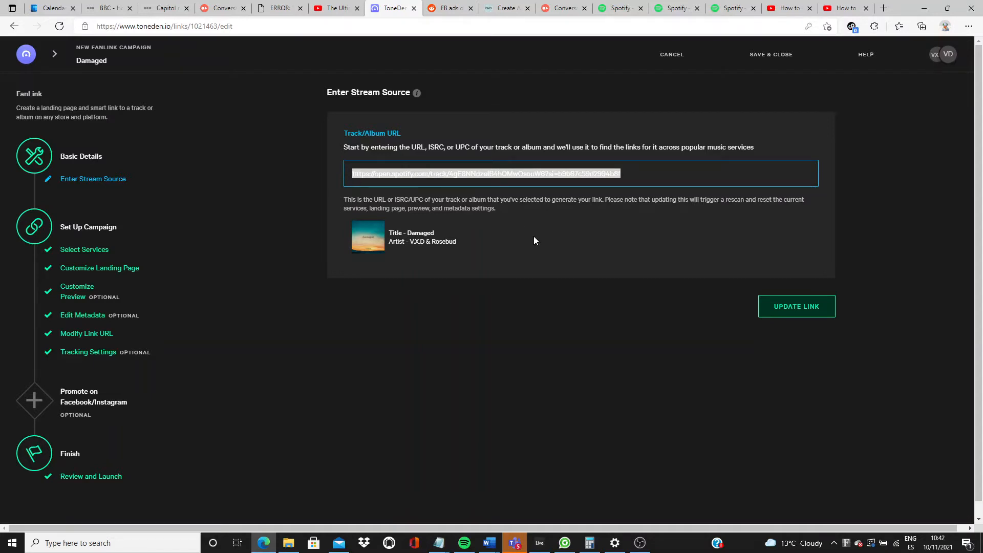
Step: Compose a URL Genius deep link from the Damaged Spotify track URL with the Bza ending
left_click(506, 8)
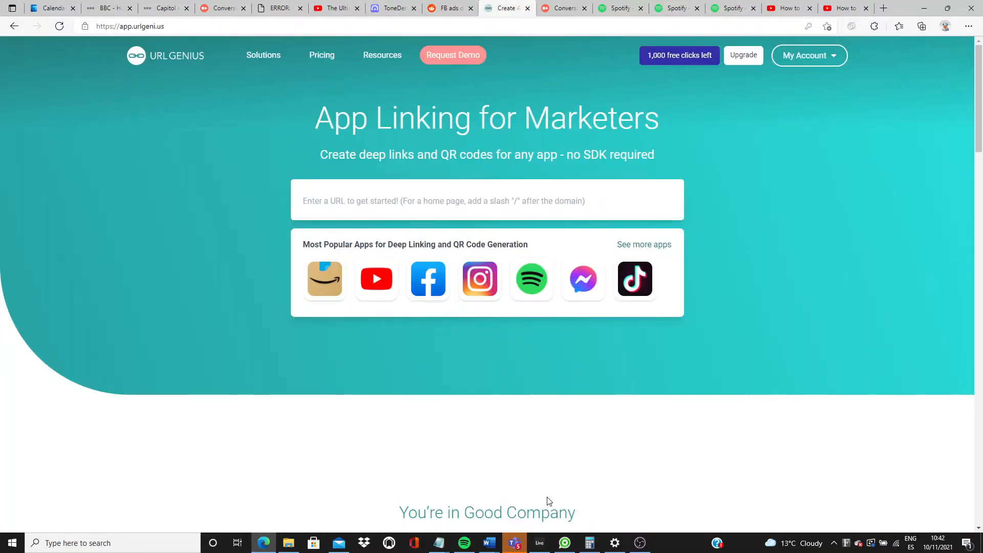
mouse_move(699, 66)
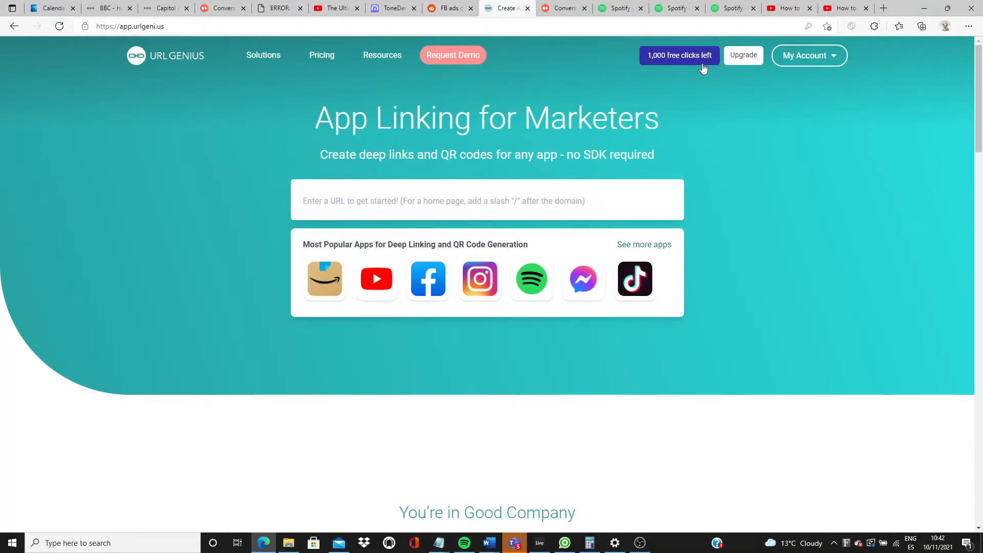
mouse_move(722, 218)
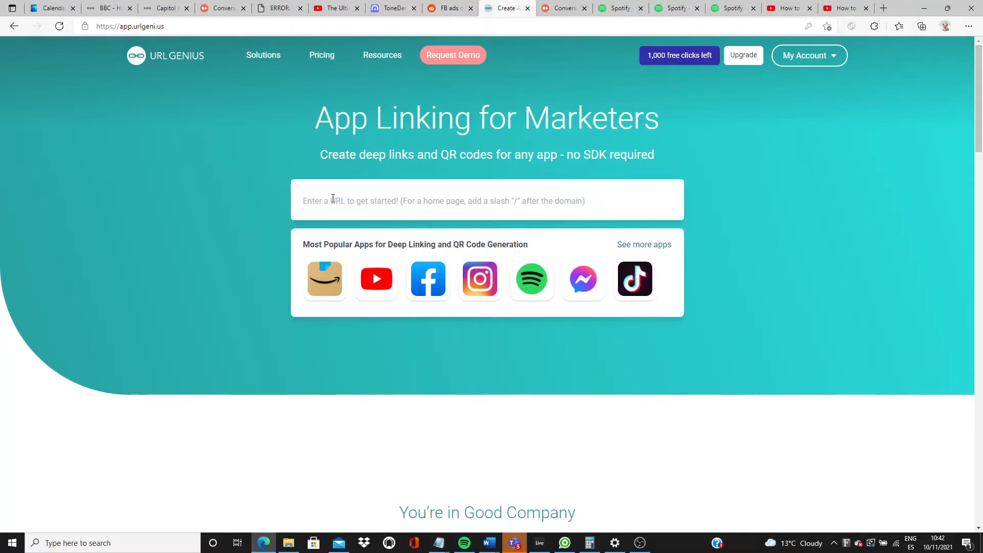
type("https://open.spotify.com/track/4gE8NNdzelB4hQMwOsouW6?si=b9b67c59d2994b8f")
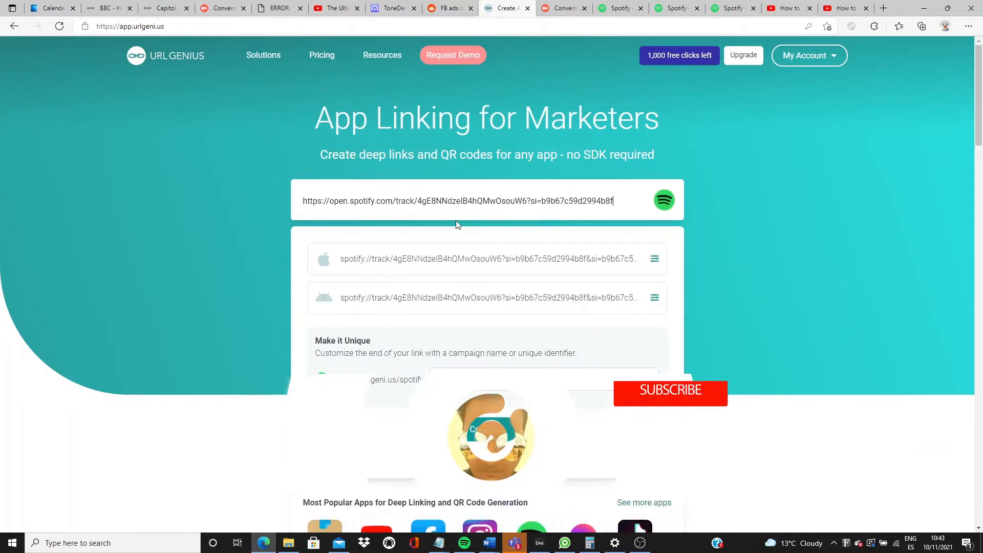
left_click(670, 393)
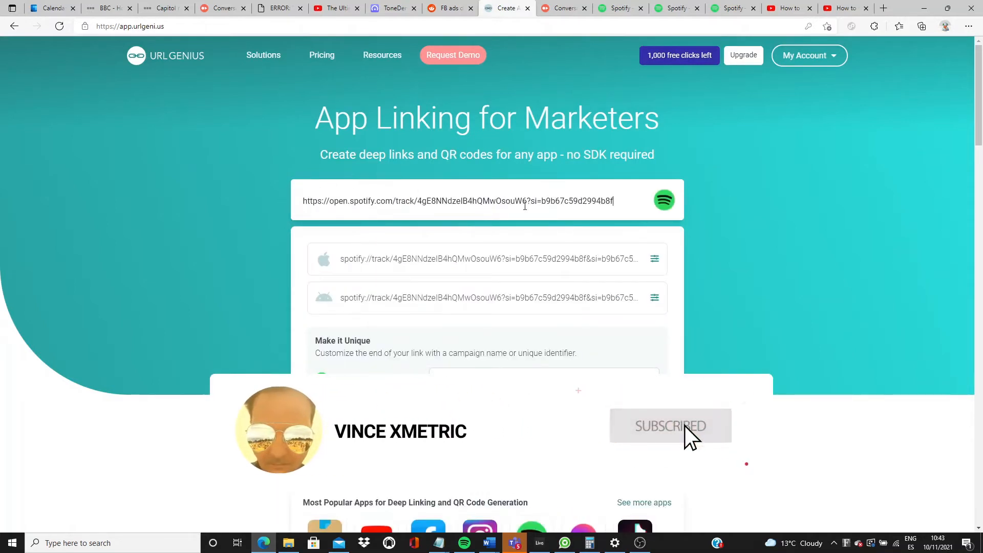
scroll("down", 3)
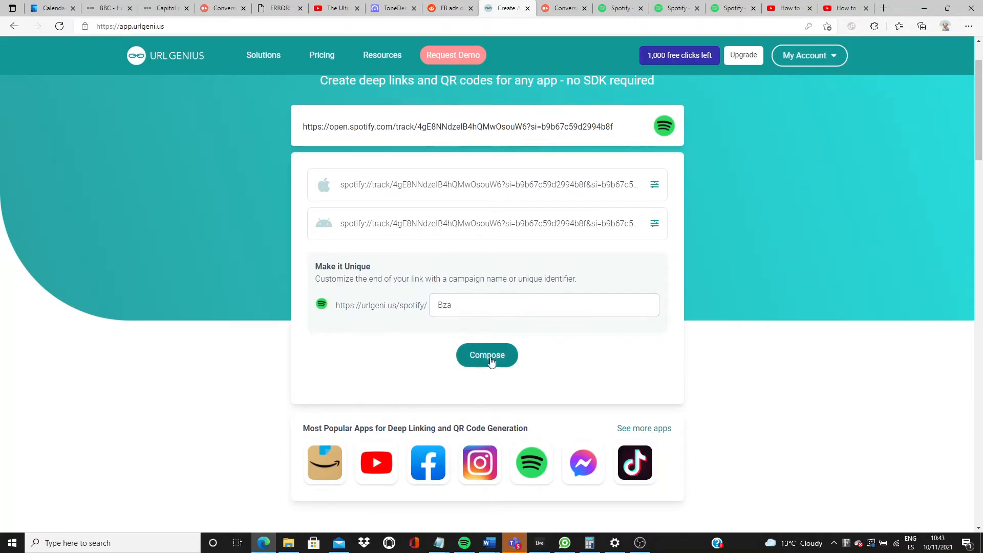
left_click(487, 354)
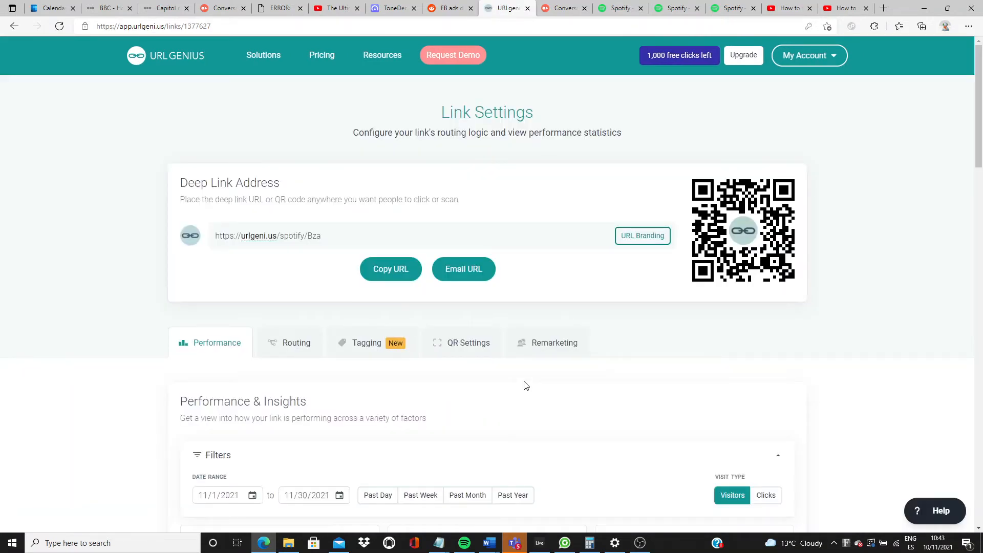
mouse_move(634, 340)
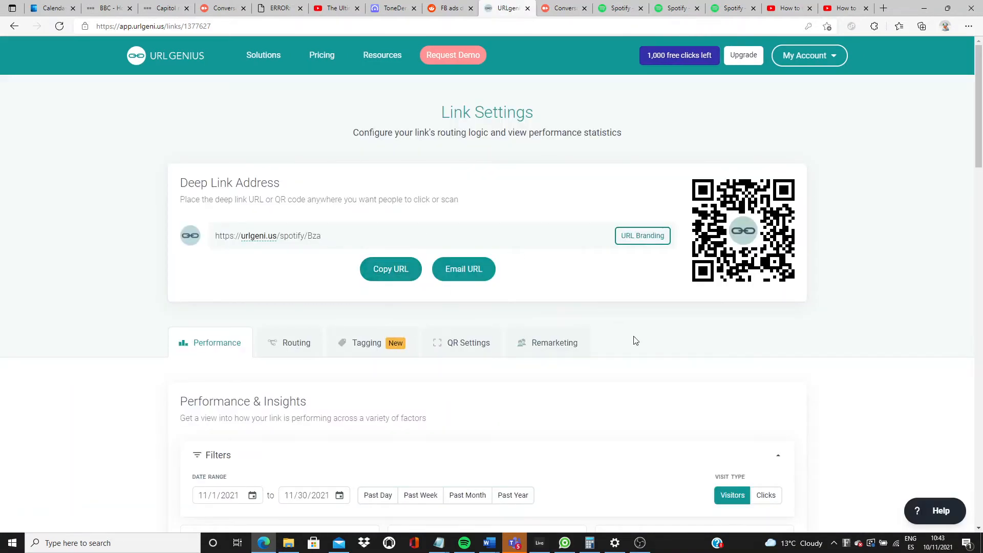
mouse_move(810, 126)
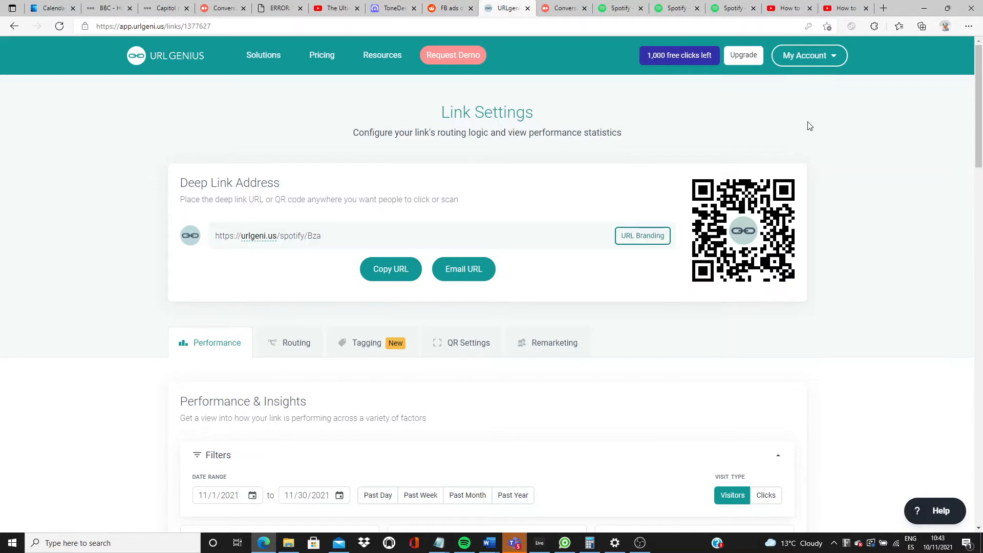
Step: Return to the ToneDen fanlink editor with the copied deep link address
left_click(391, 8)
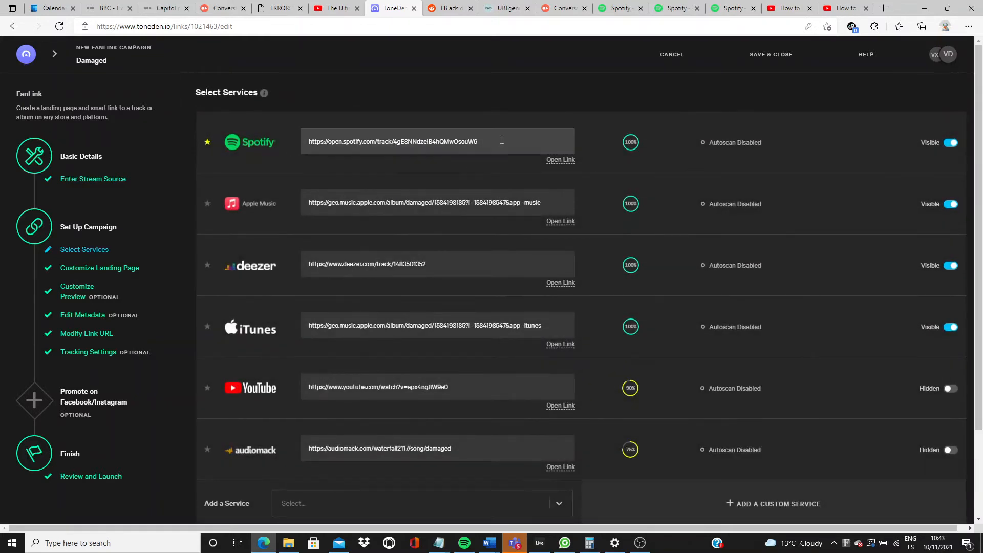
triple_click(393, 141)
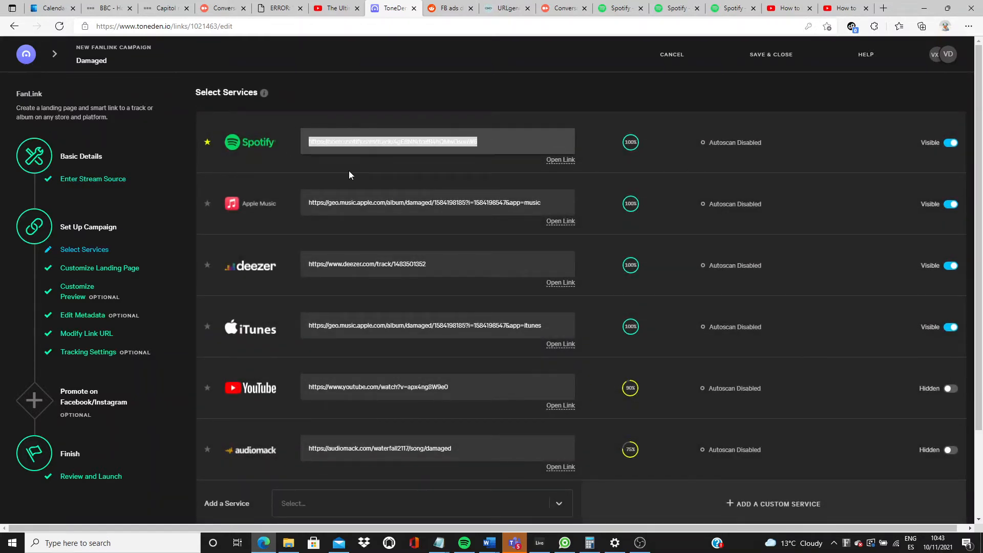
type("https://urlgeni.us/spotify/Bza")
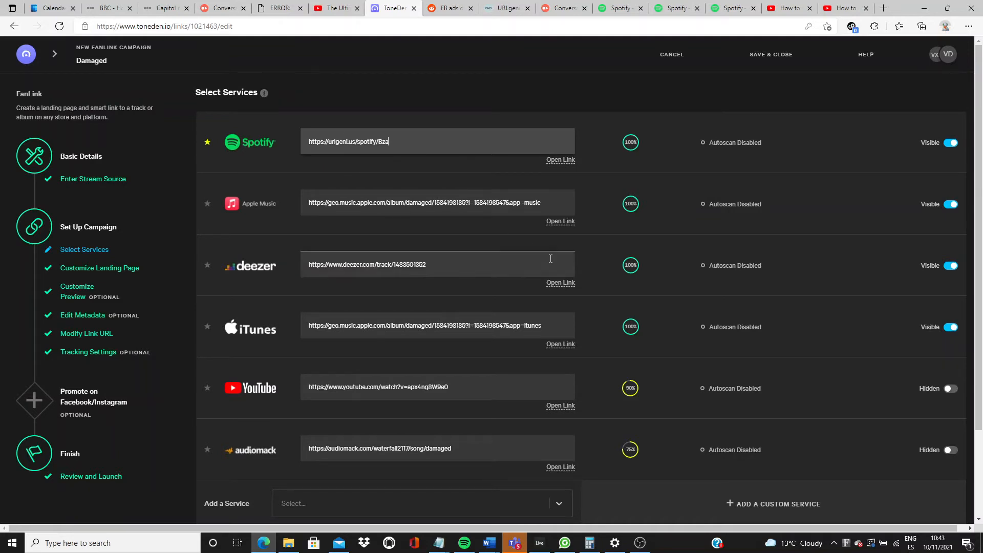
scroll("down", 3)
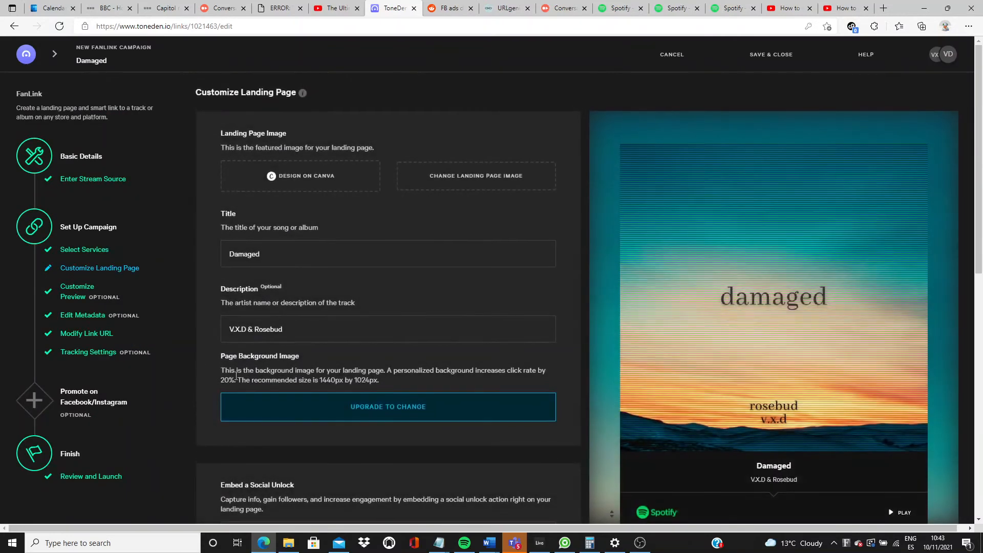
left_click(77, 290)
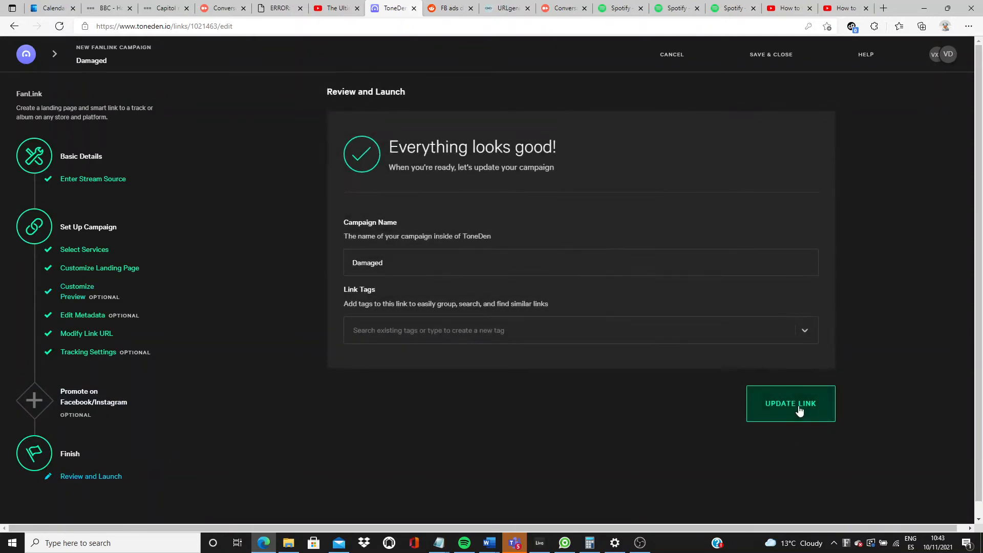
Step: Save the updated fanlink and view its live landing page at music.vxdmusic.com/damaged
left_click(790, 403)
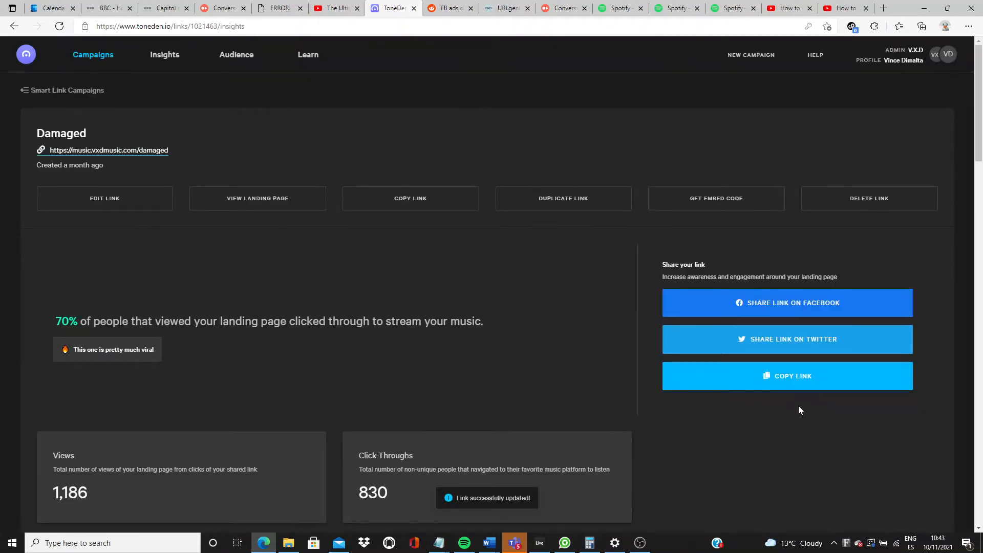
mouse_move(198, 155)
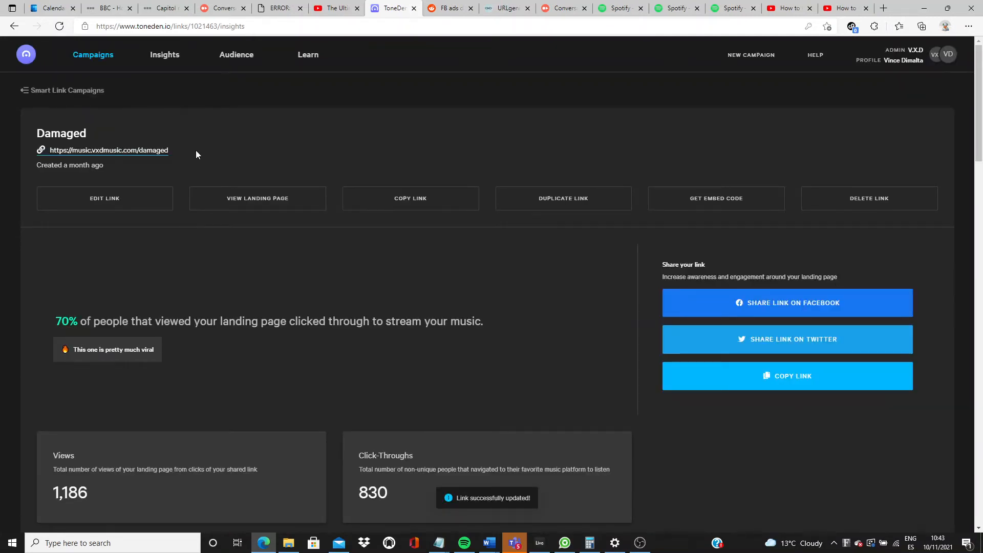
double_click(103, 149)
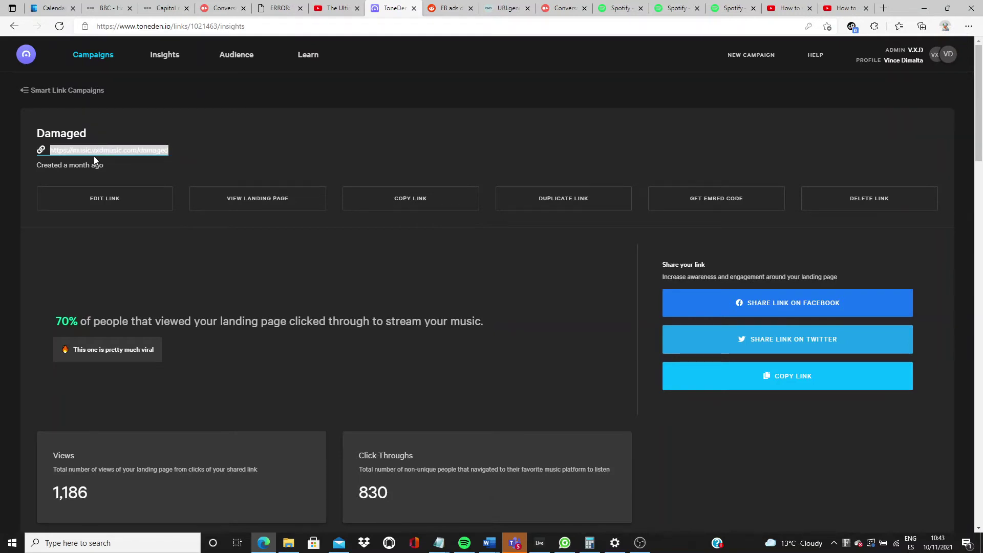
mouse_move(653, 231)
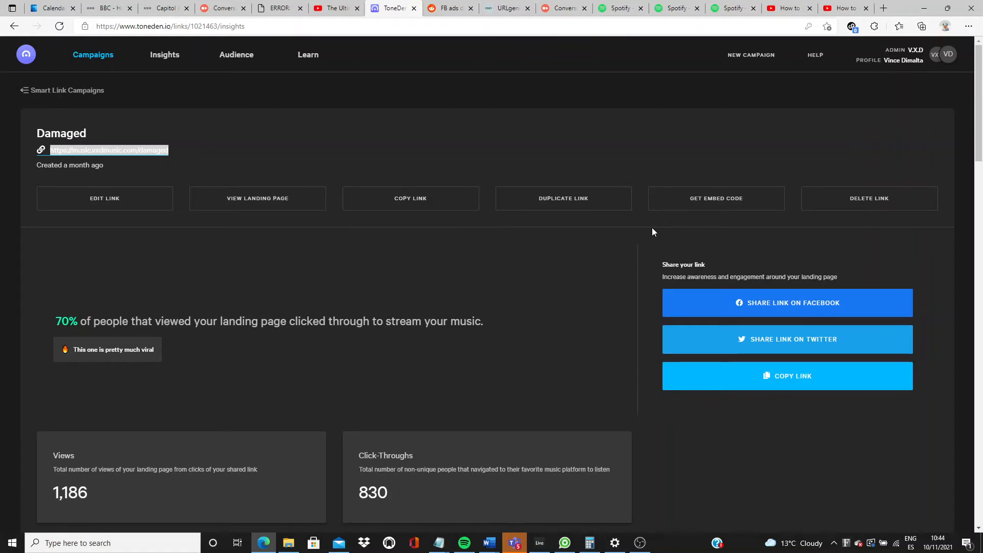
mouse_move(637, 170)
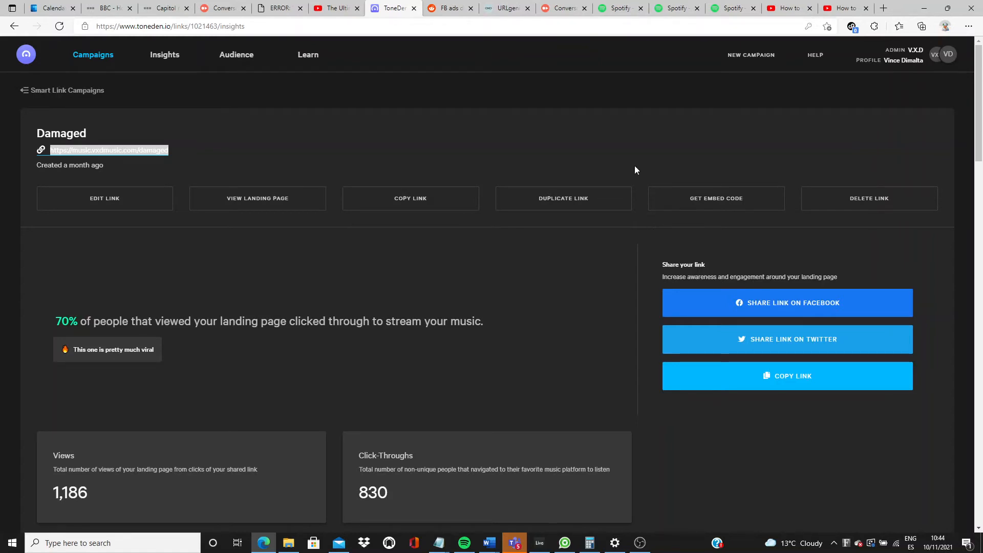
left_click(257, 199)
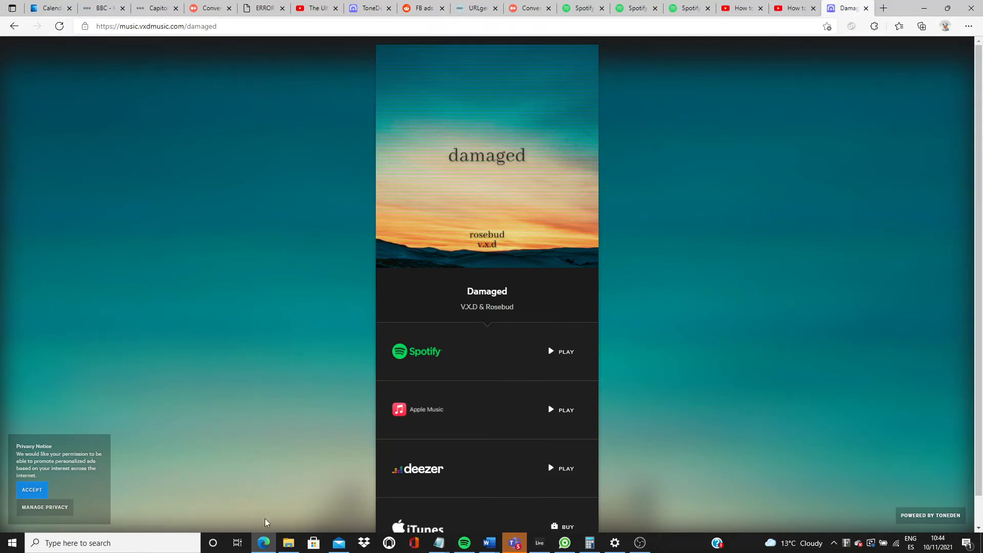
Step: Use the landing page's Spotify PLAY option, always allowing Spotify links, and start Damaged in the web player
scroll("down", 3)
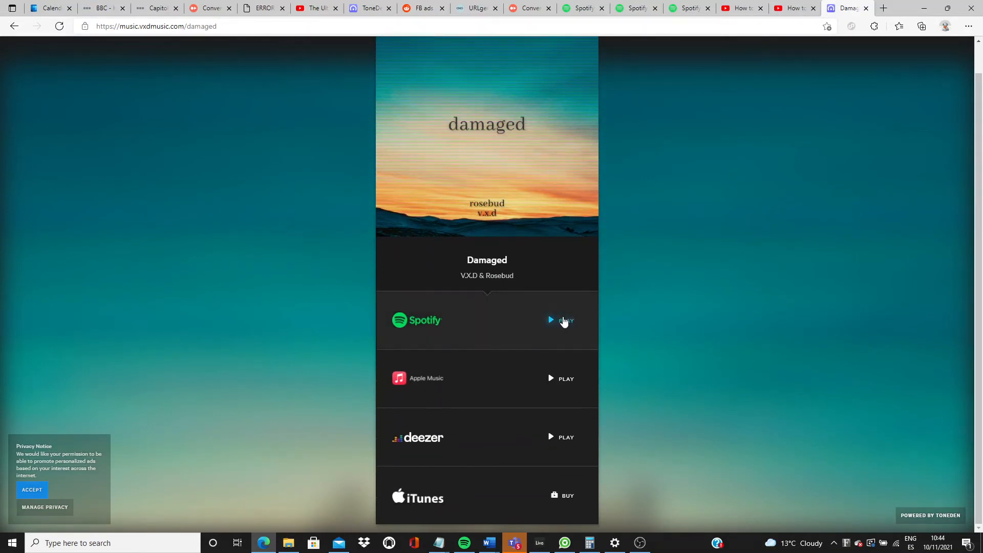
left_click(561, 319)
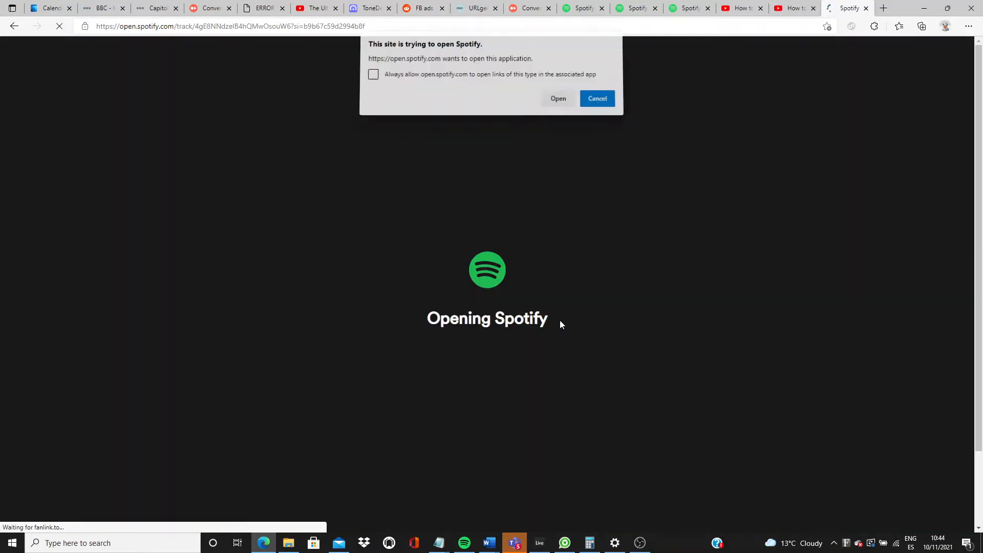
left_click(373, 77)
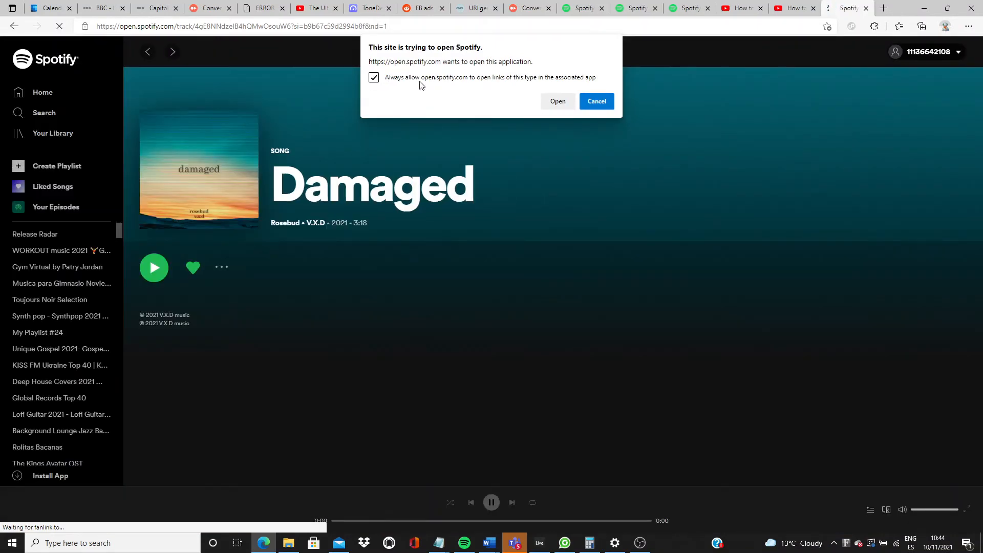
left_click(596, 100)
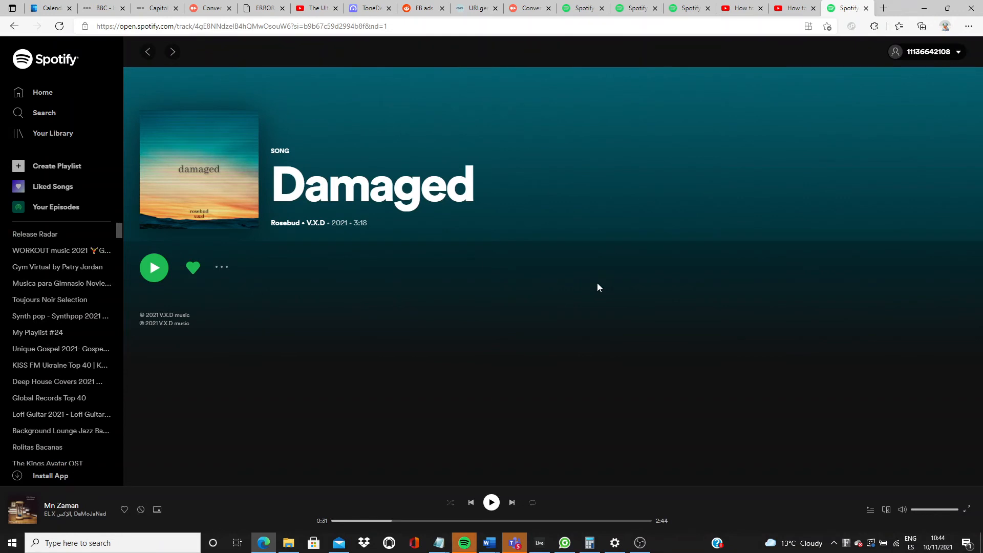
left_click(491, 501)
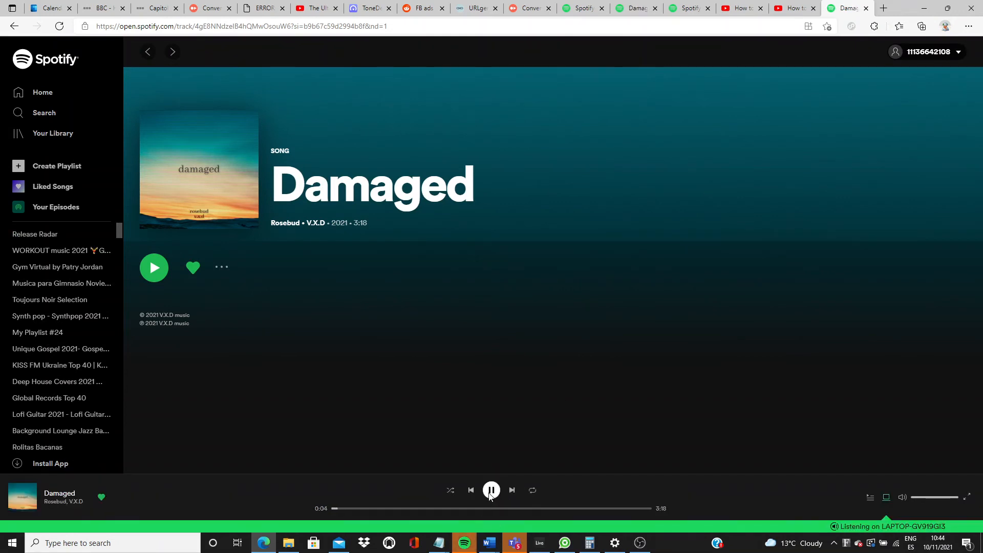
left_click(491, 489)
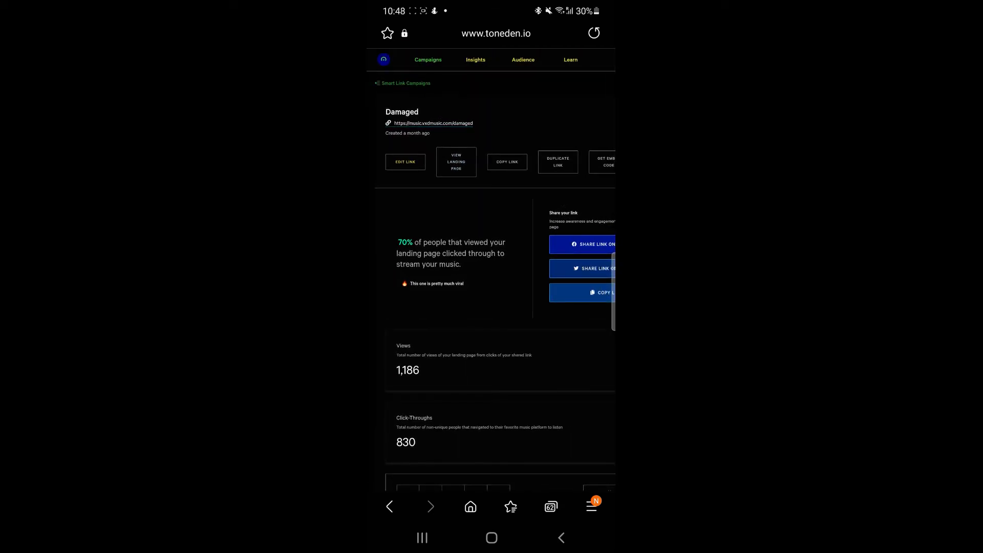
Step: View the Damaged landing page on the phone and choose PLAY beside Spotify
left_click(455, 162)
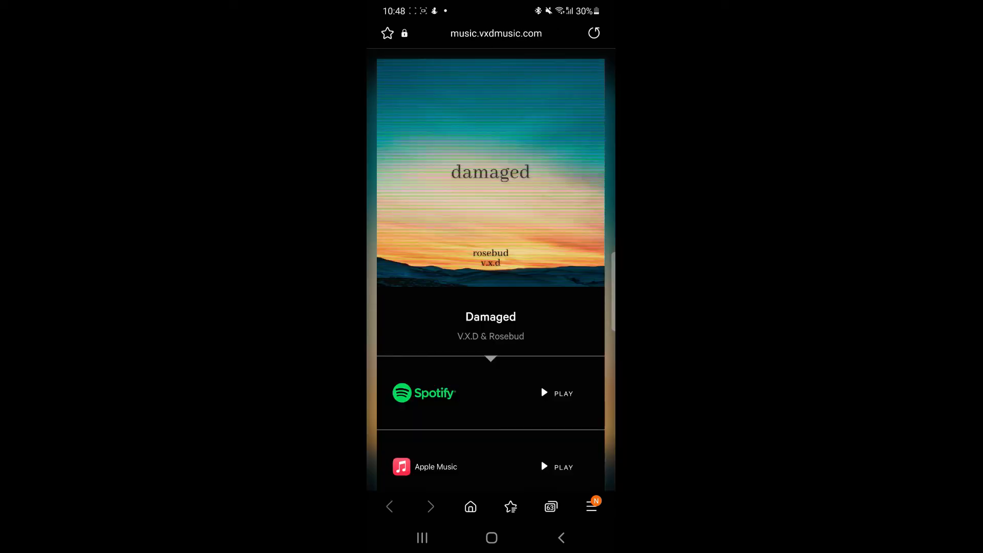
scroll("down", 3)
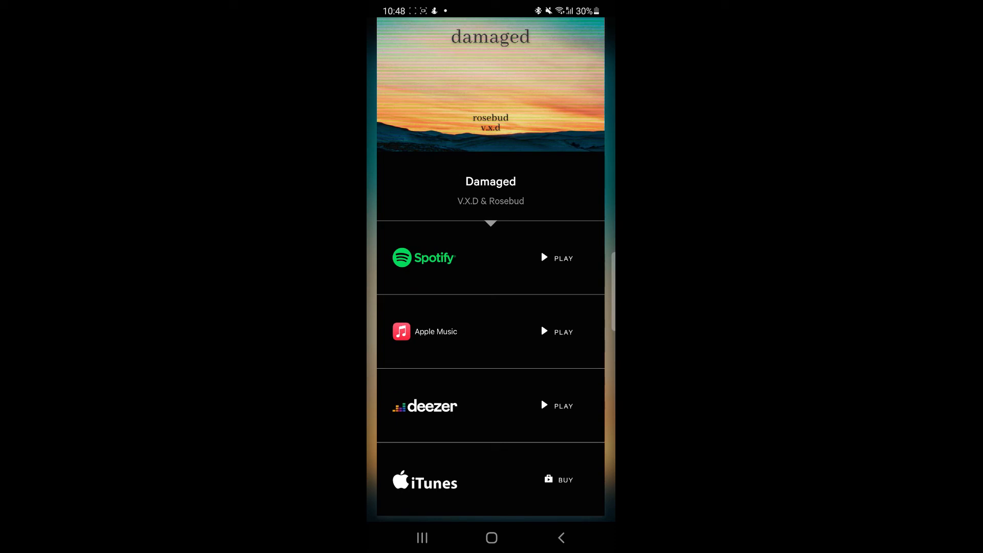
left_click(556, 258)
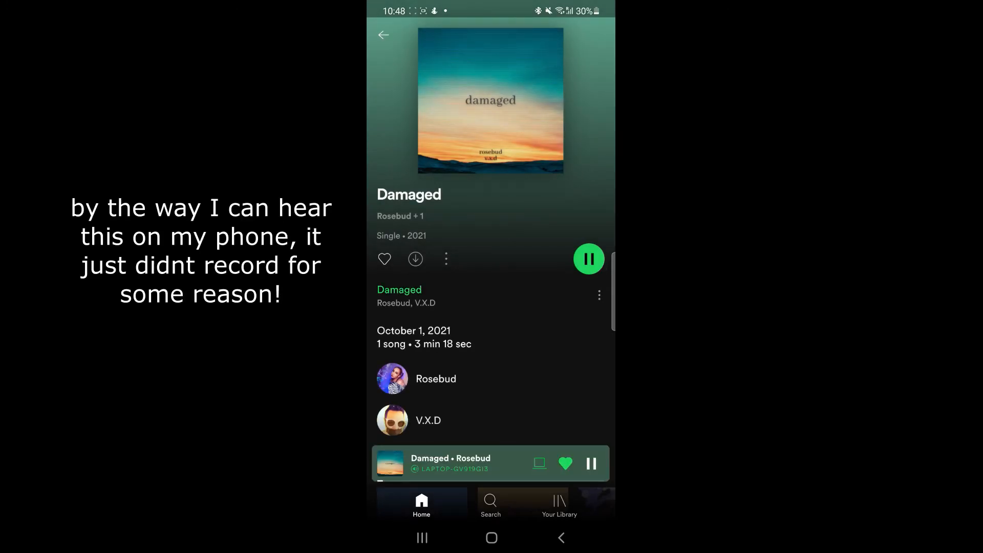
Step: Pause playback of Damaged in the Spotify mobile app after the deep-link test
left_click(589, 258)
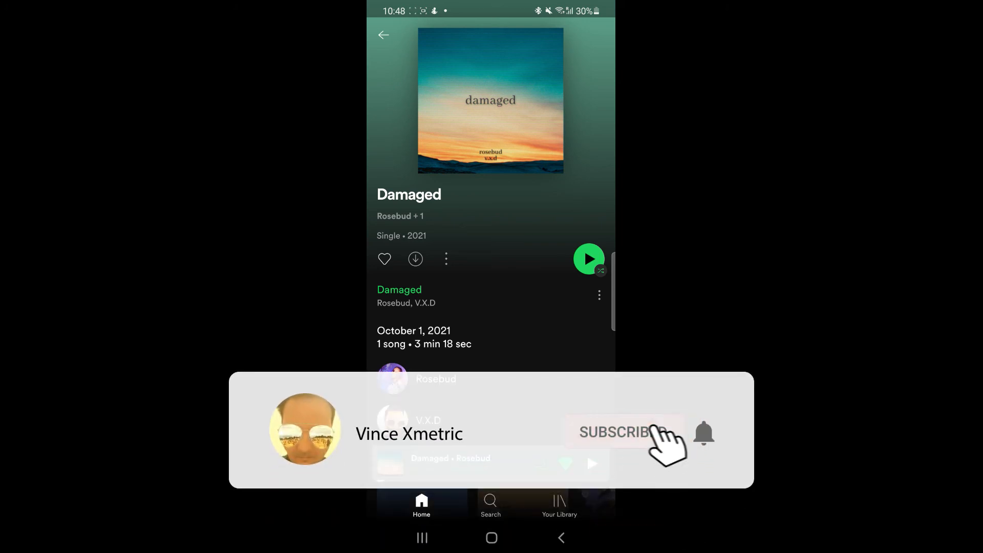
left_click(623, 432)
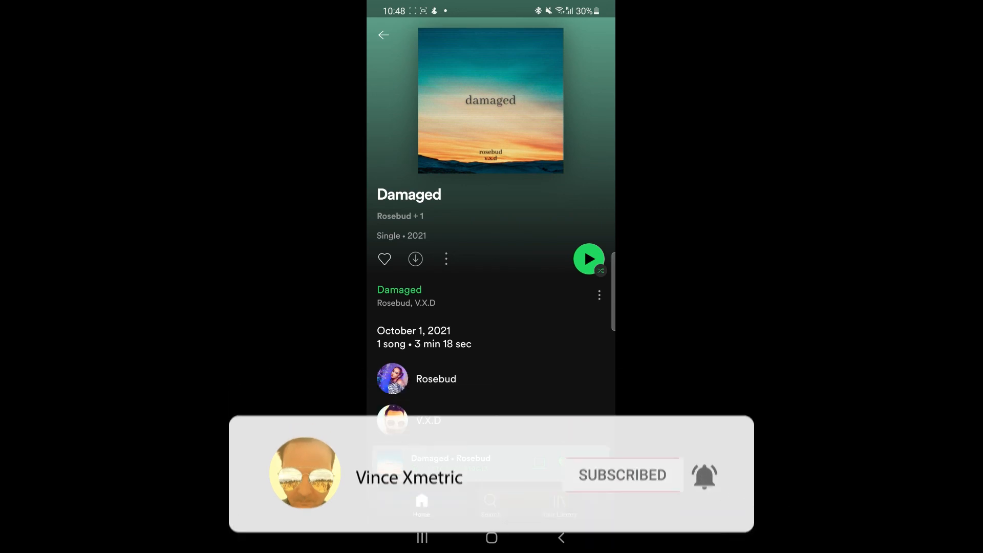